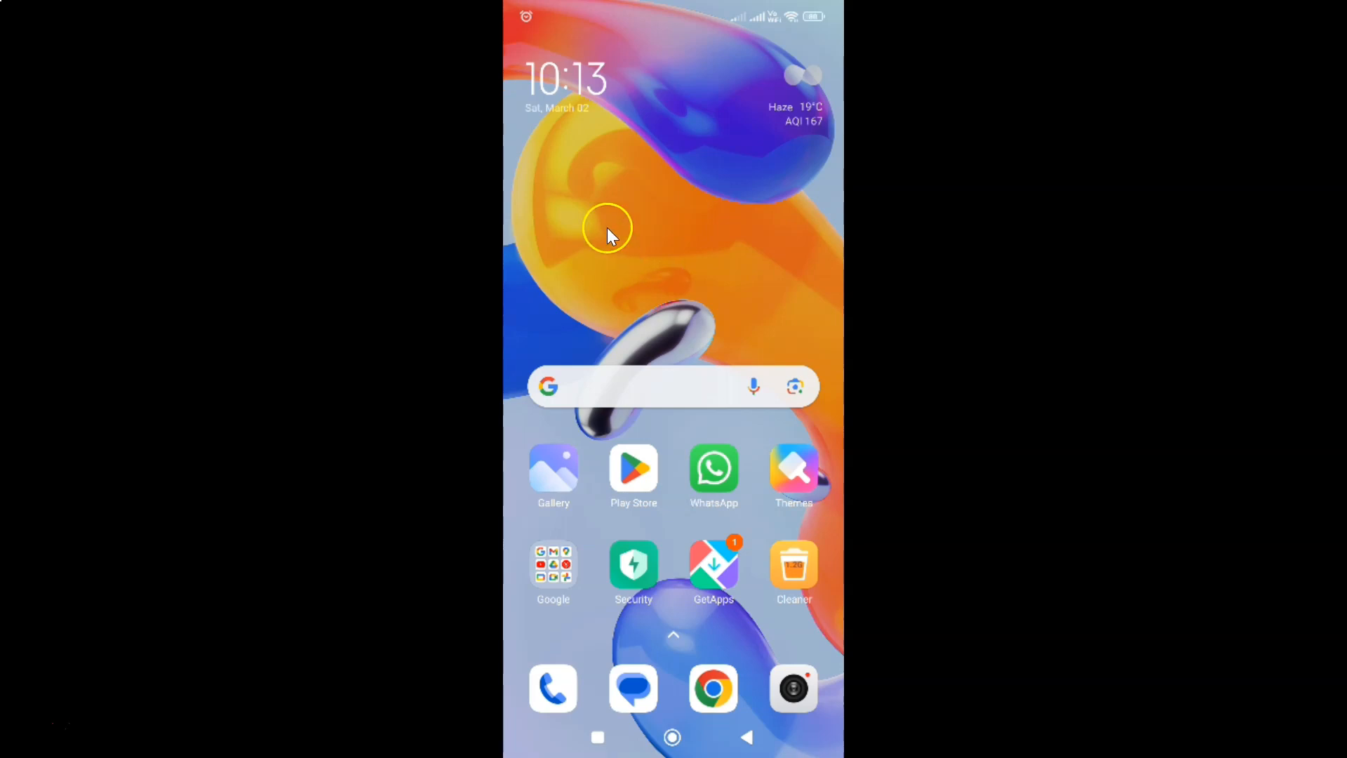
mouse_move(675, 313)
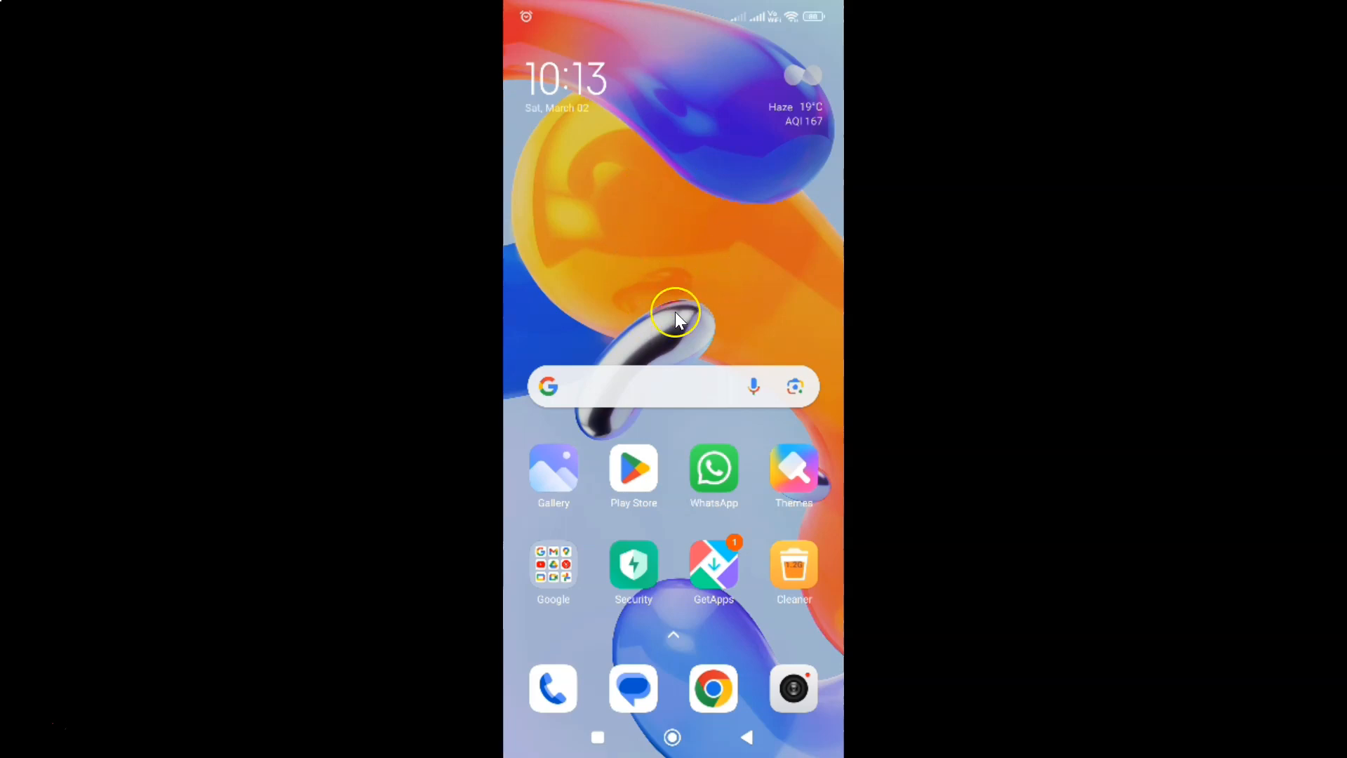
mouse_move(713, 292)
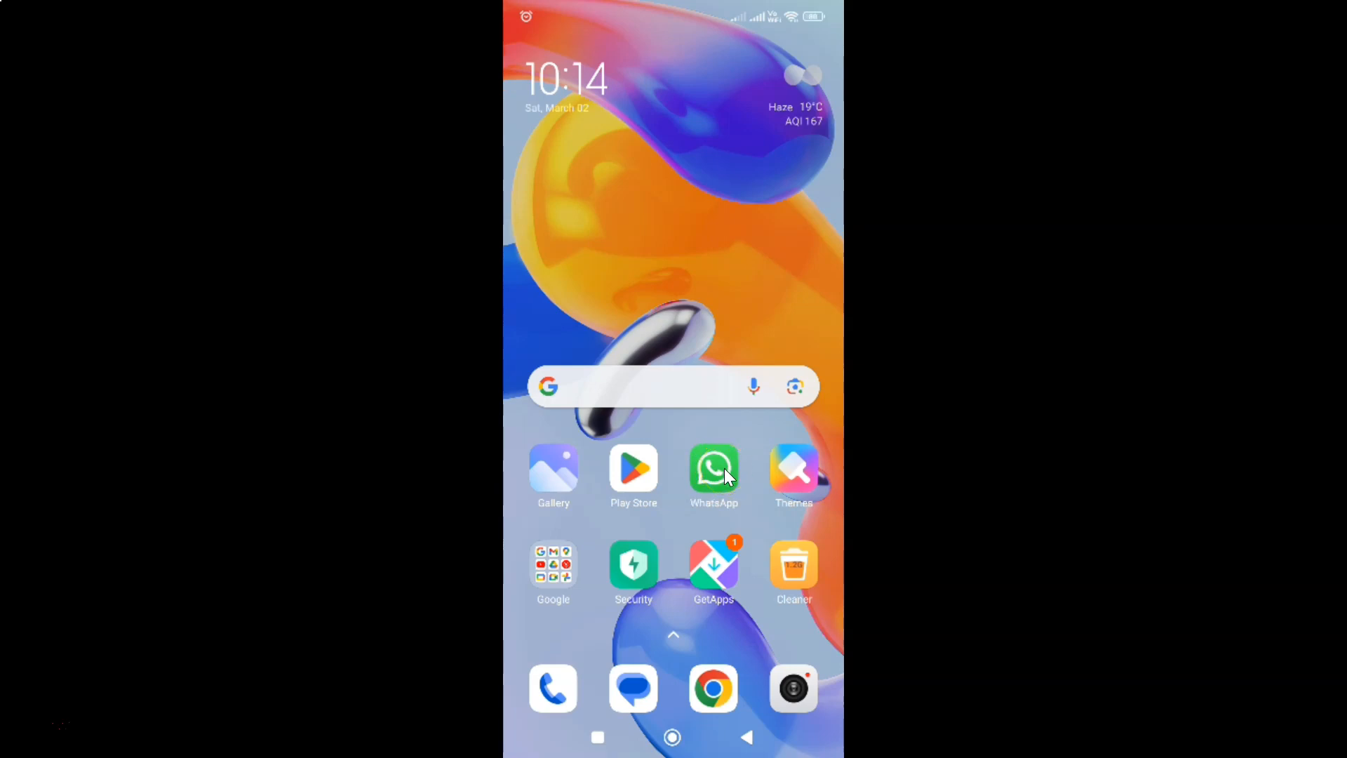
Launch WhatsApp and reach its Settings page via the three-dot menu.
click(713, 469)
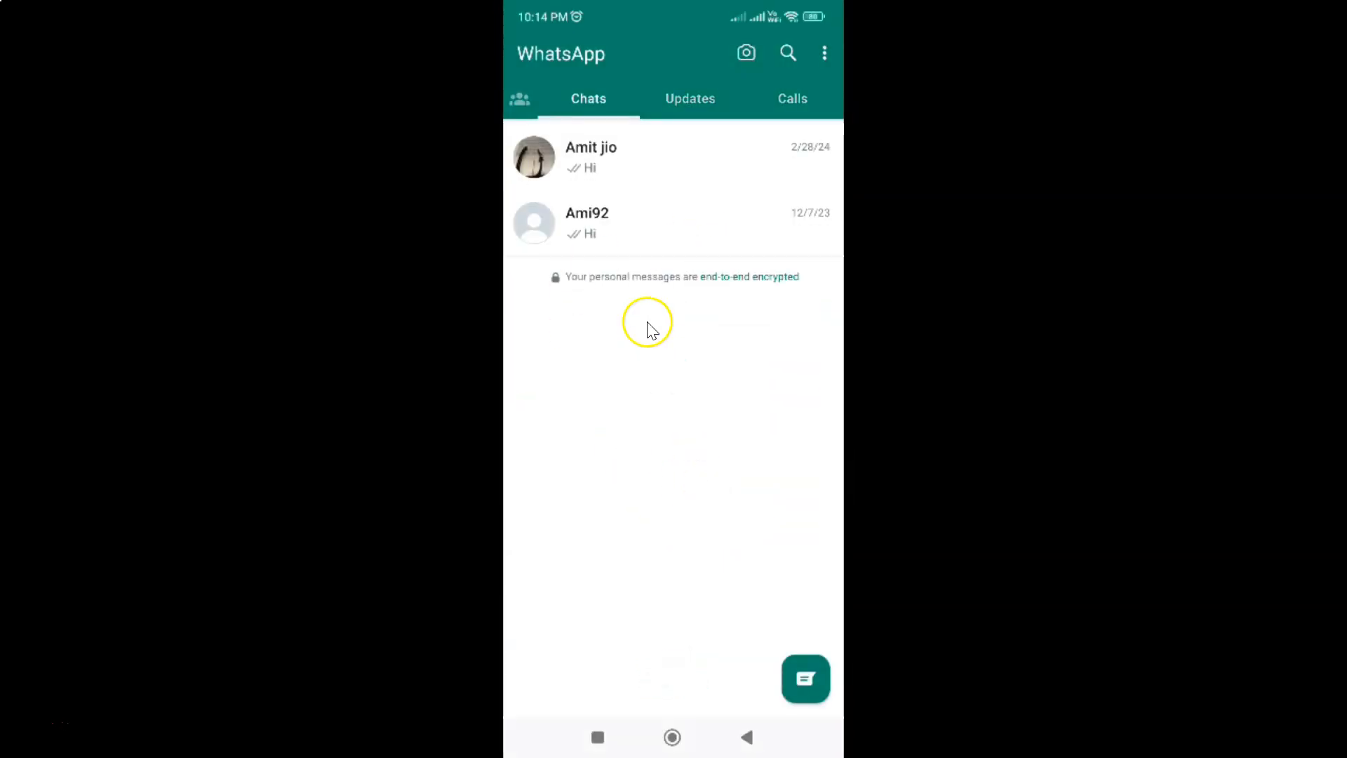
mouse_move(801, 134)
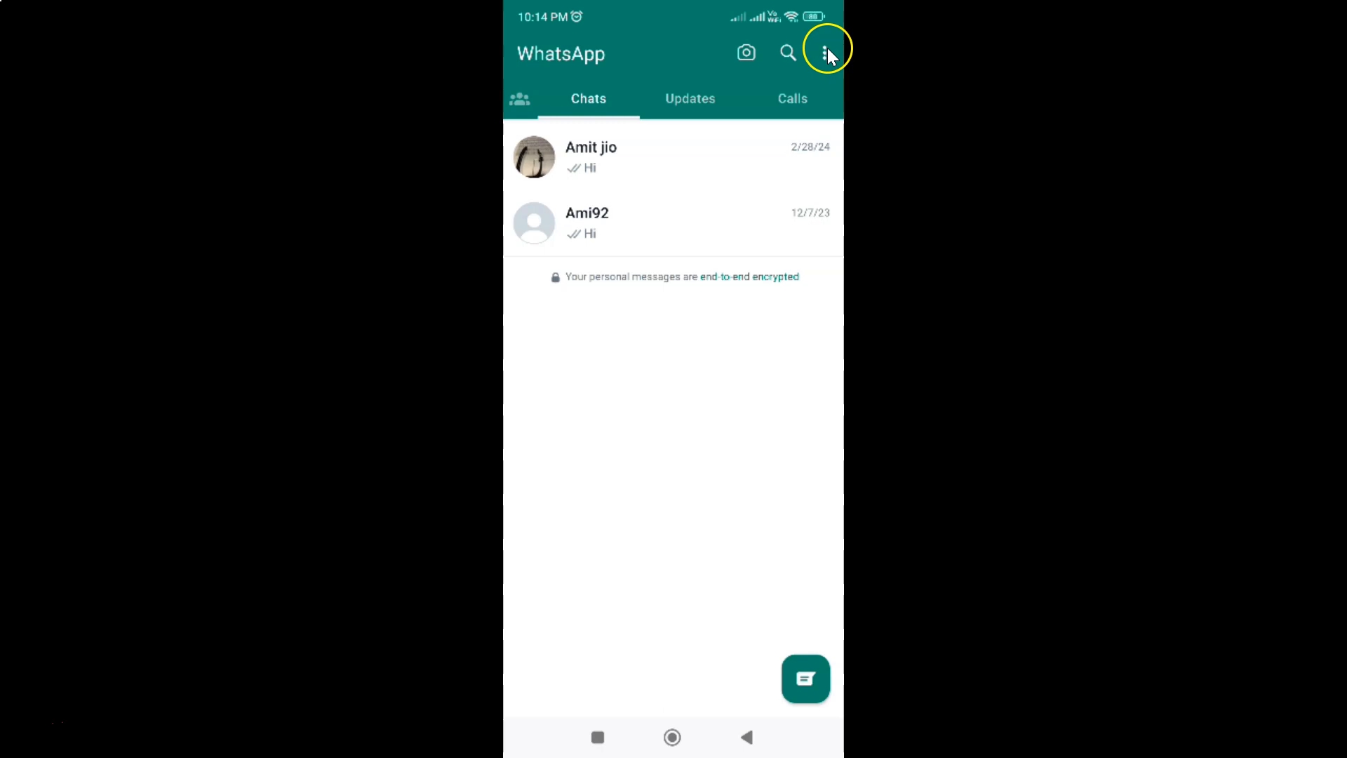
click(826, 52)
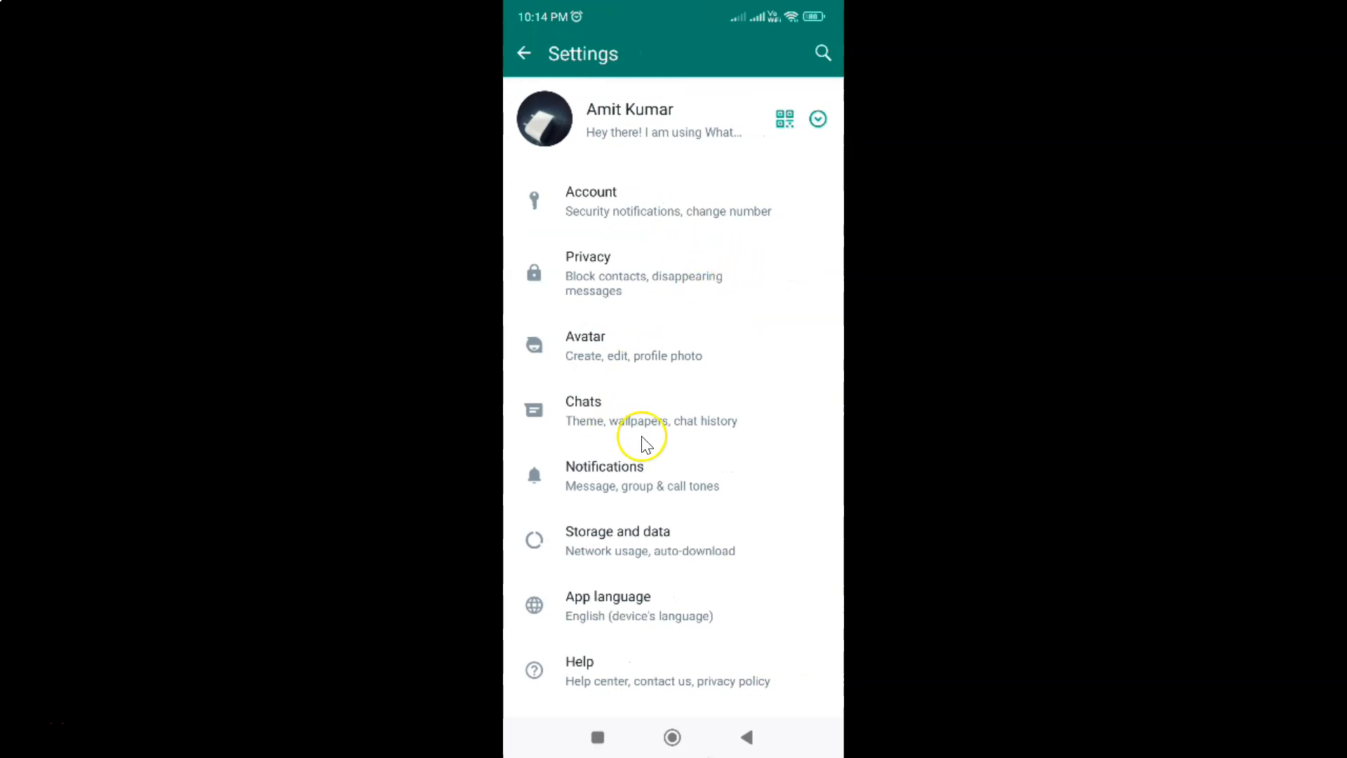
mouse_move(632, 472)
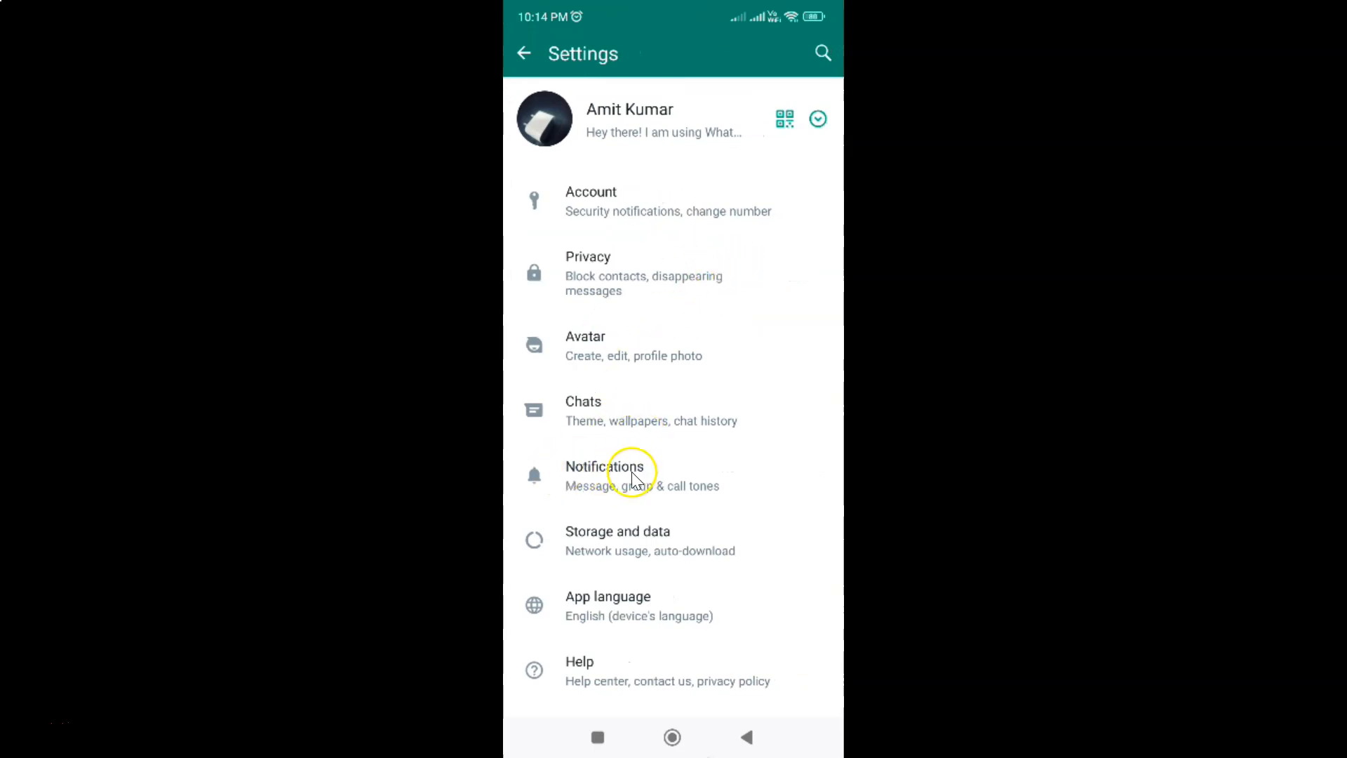
Go to Notifications settings and scroll down to the Calls section.
click(621, 476)
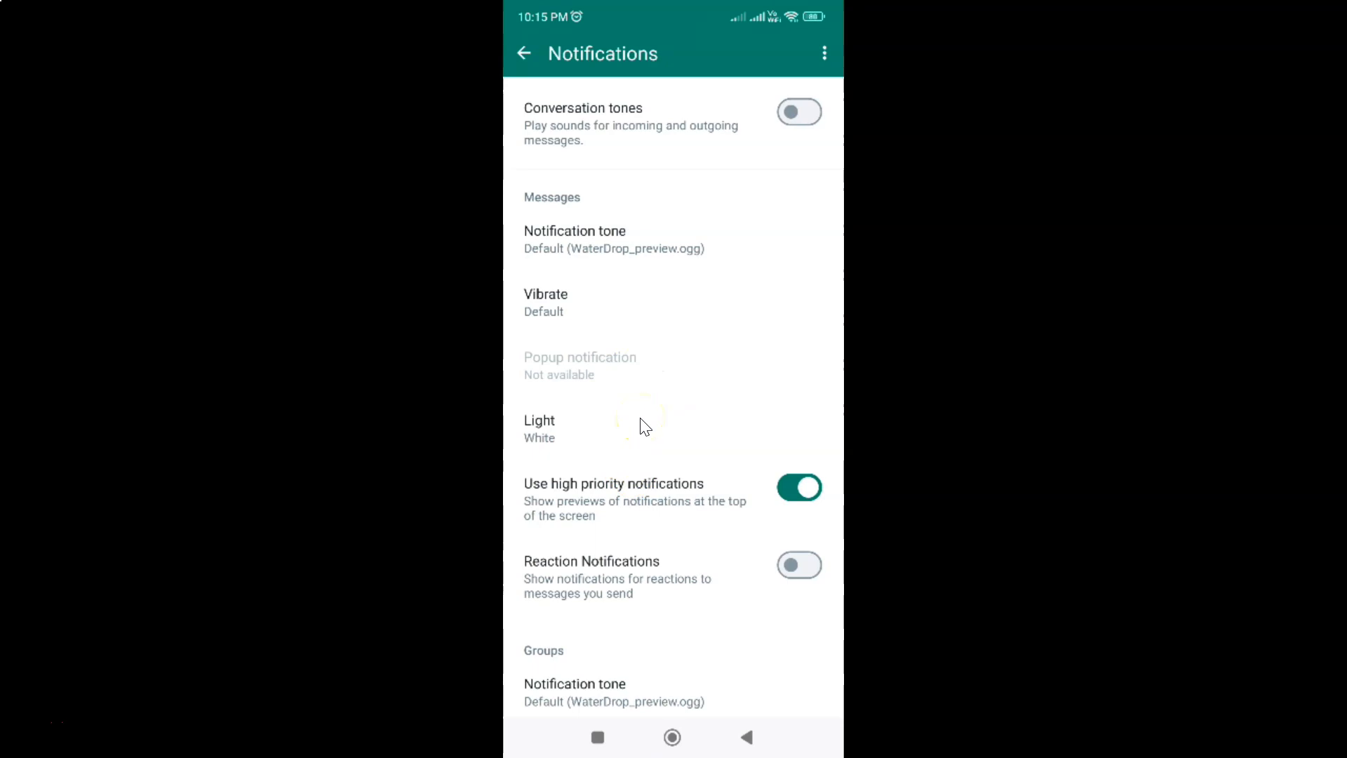
scroll(down, 3)
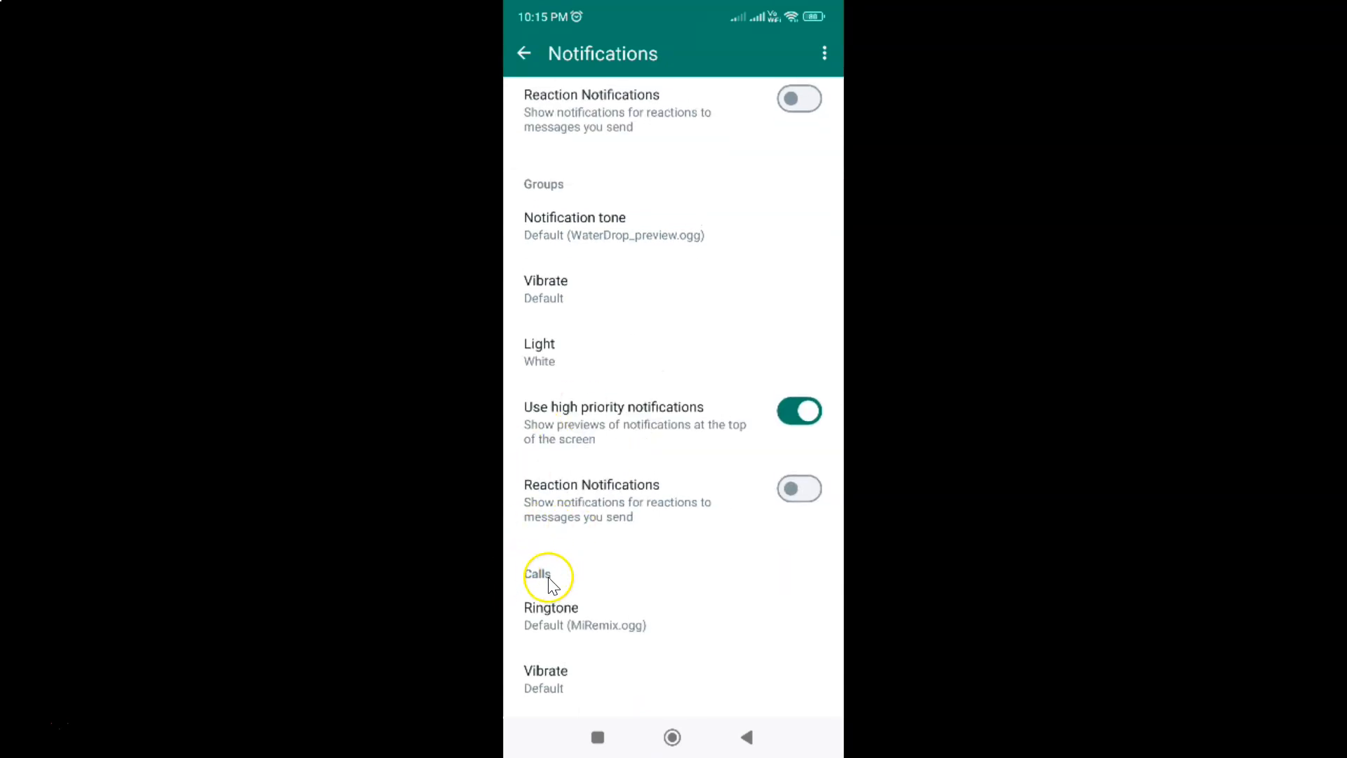
mouse_move(644, 626)
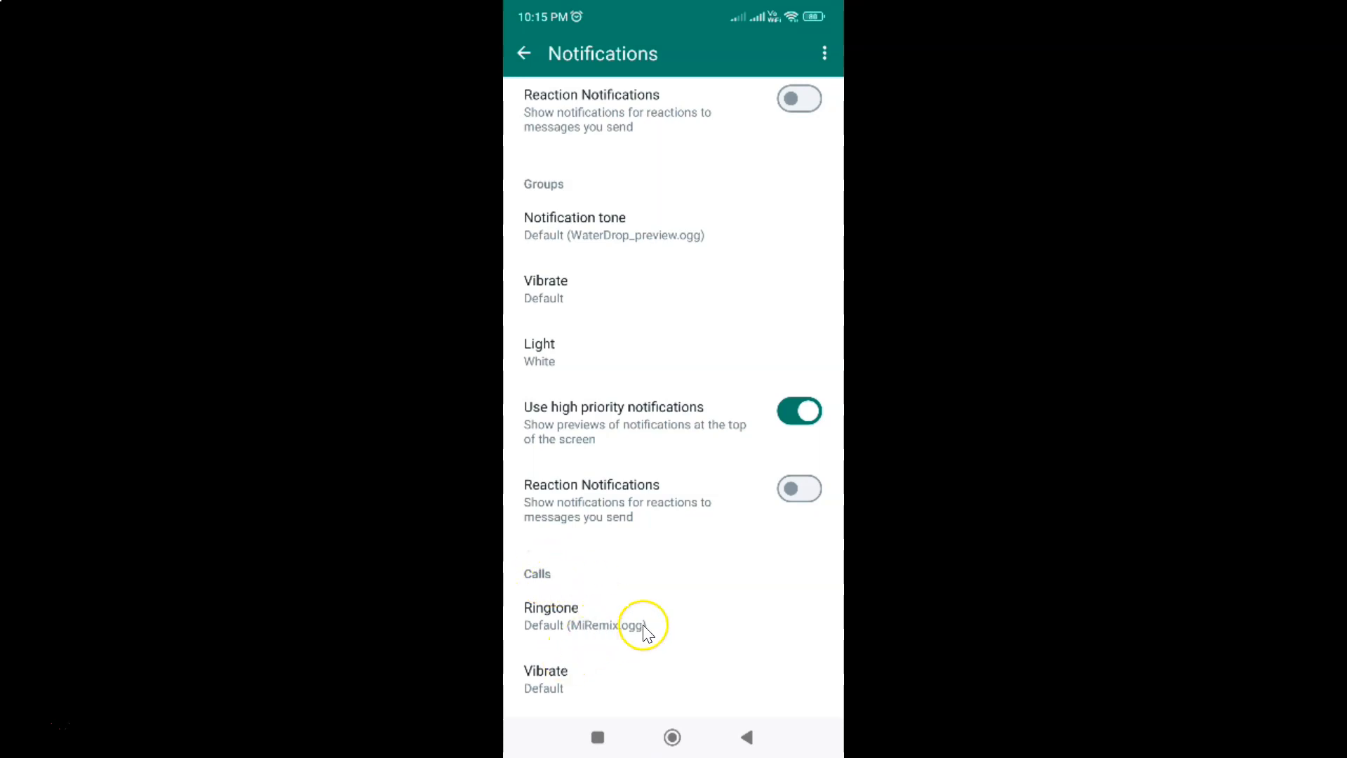
mouse_move(556, 671)
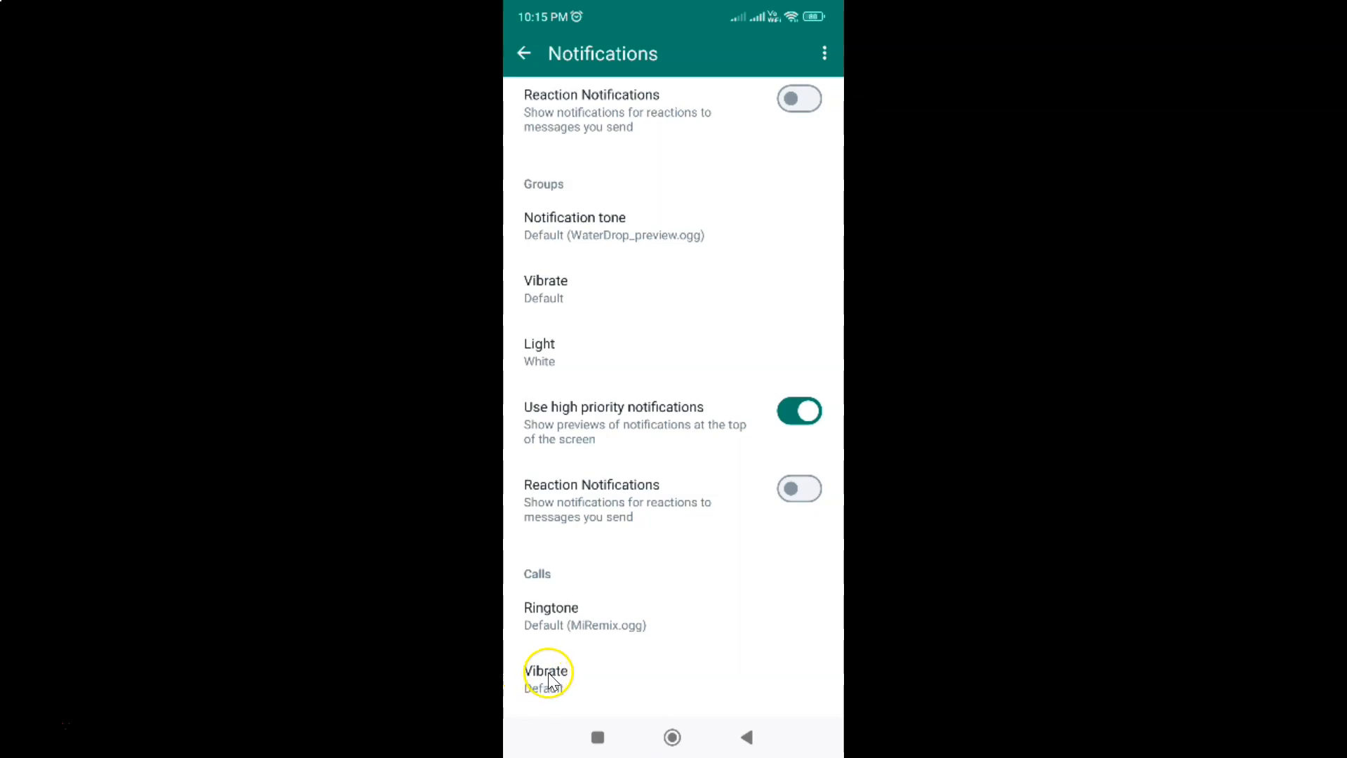
Set the Calls Vibrate option to Off.
click(547, 671)
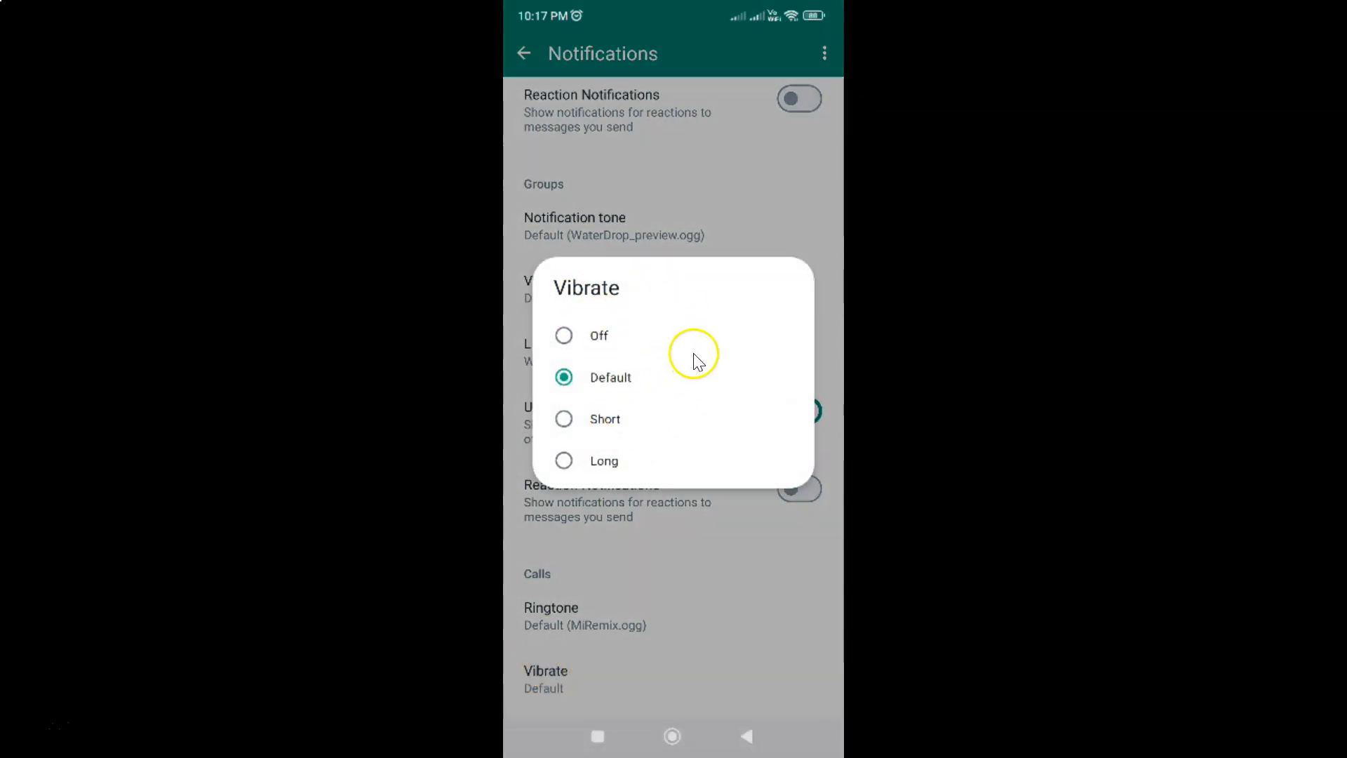
mouse_move(633, 341)
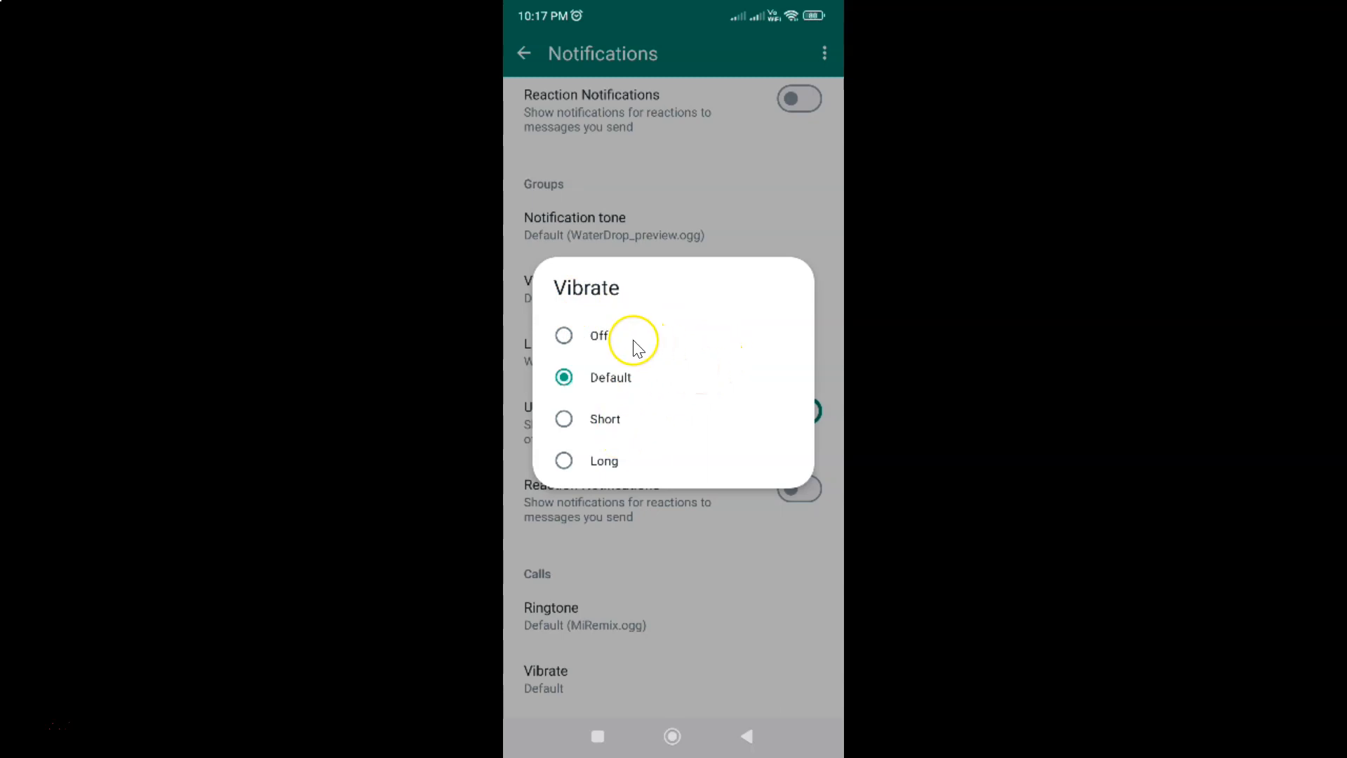
mouse_move(654, 442)
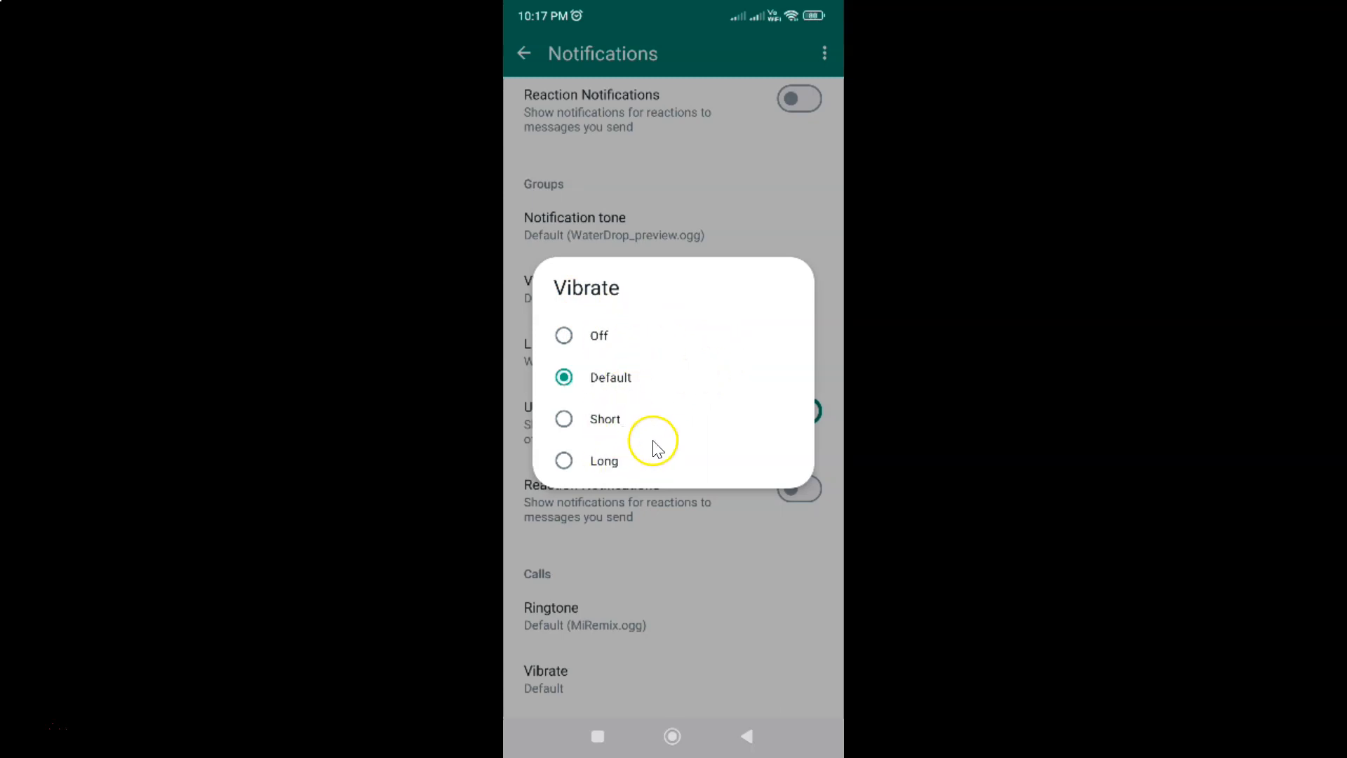
mouse_move(595, 435)
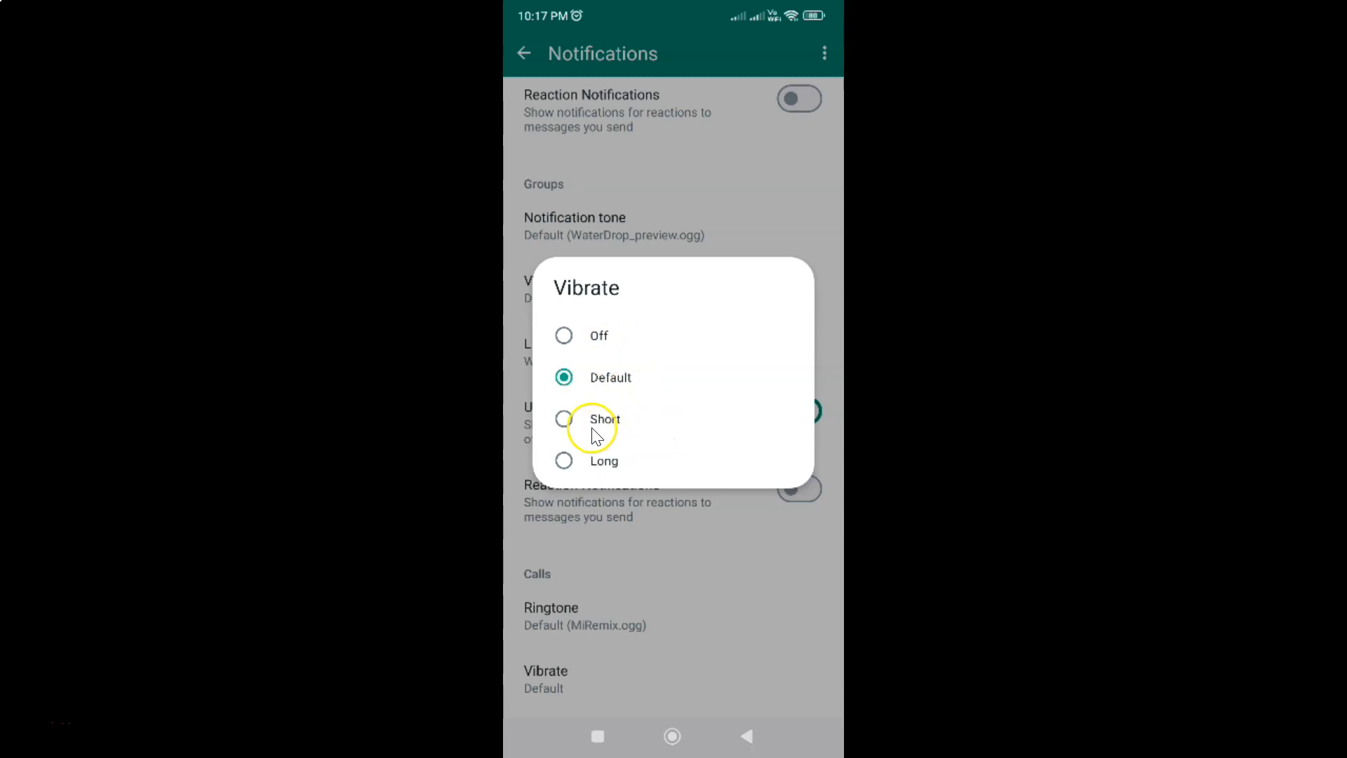
mouse_move(593, 355)
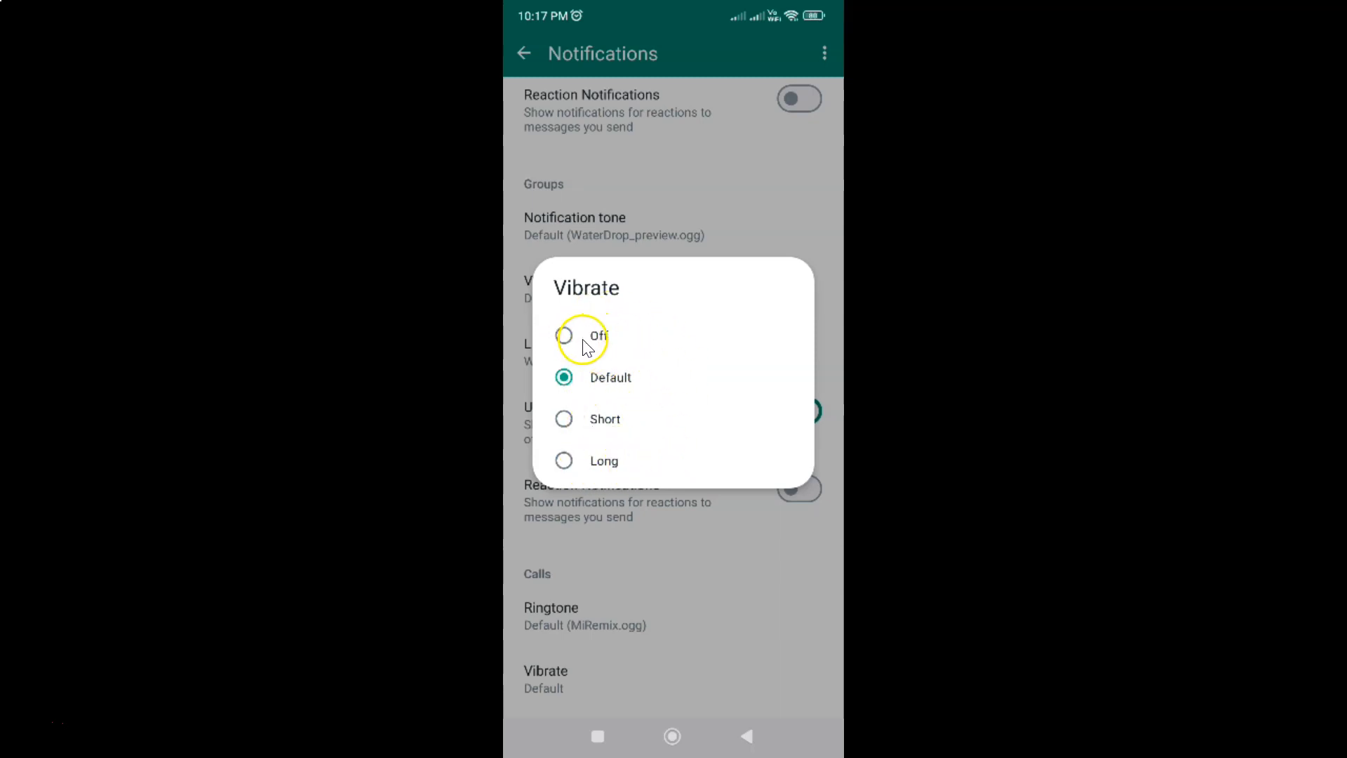
click(565, 337)
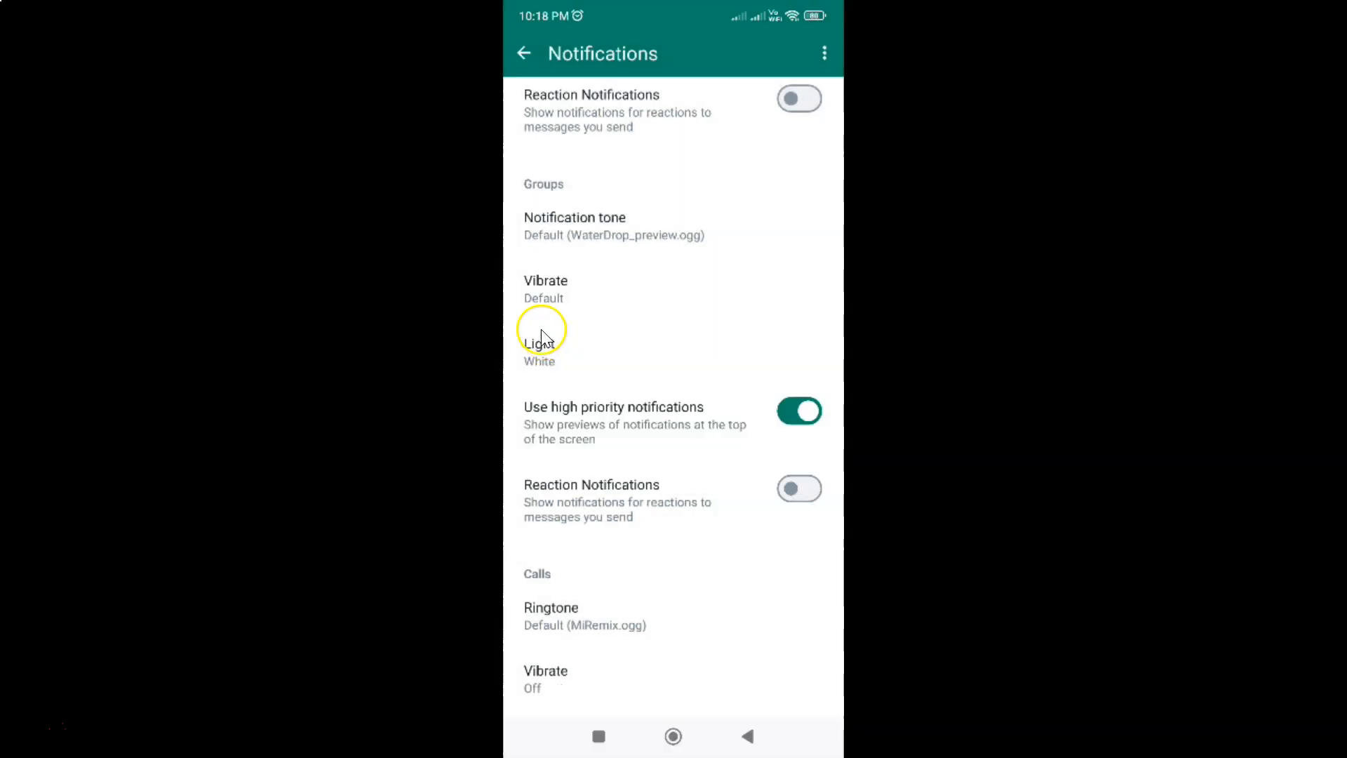
mouse_move(530, 704)
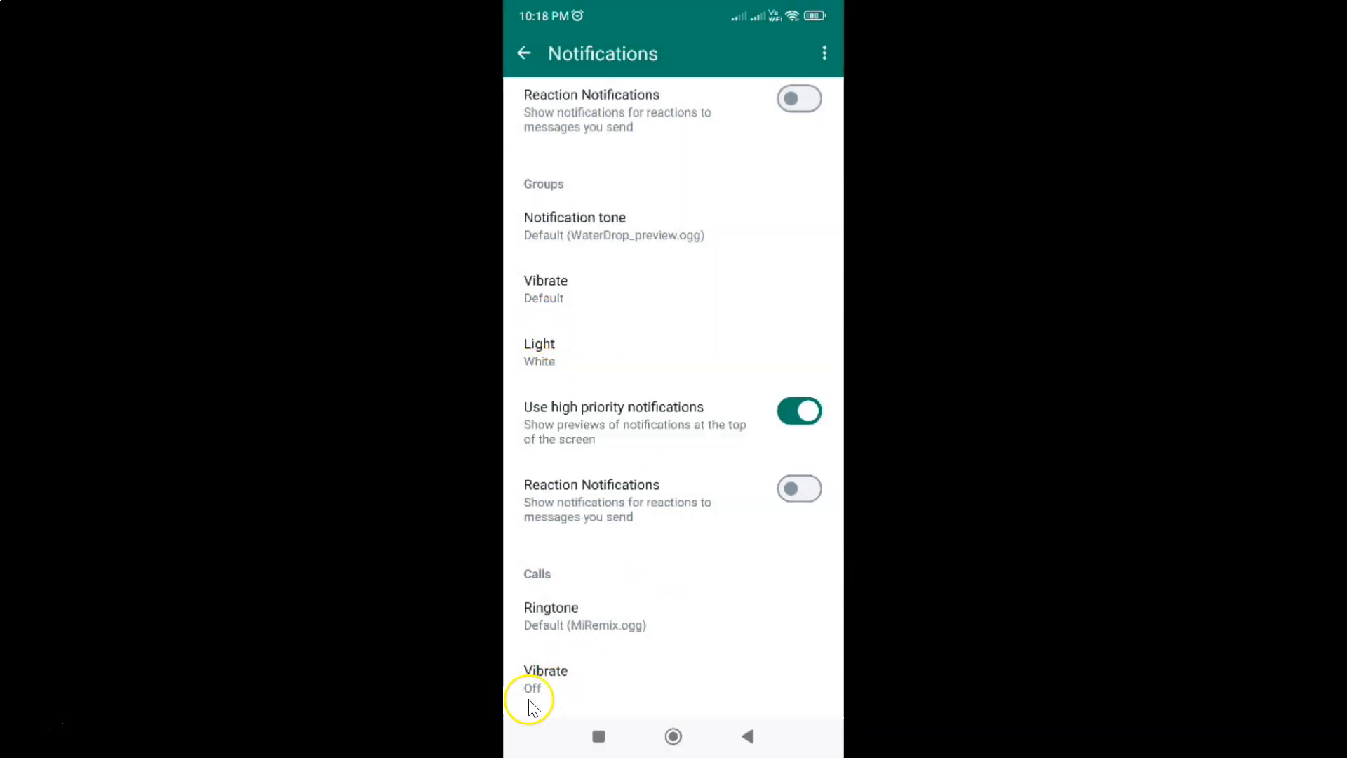
mouse_move(578, 671)
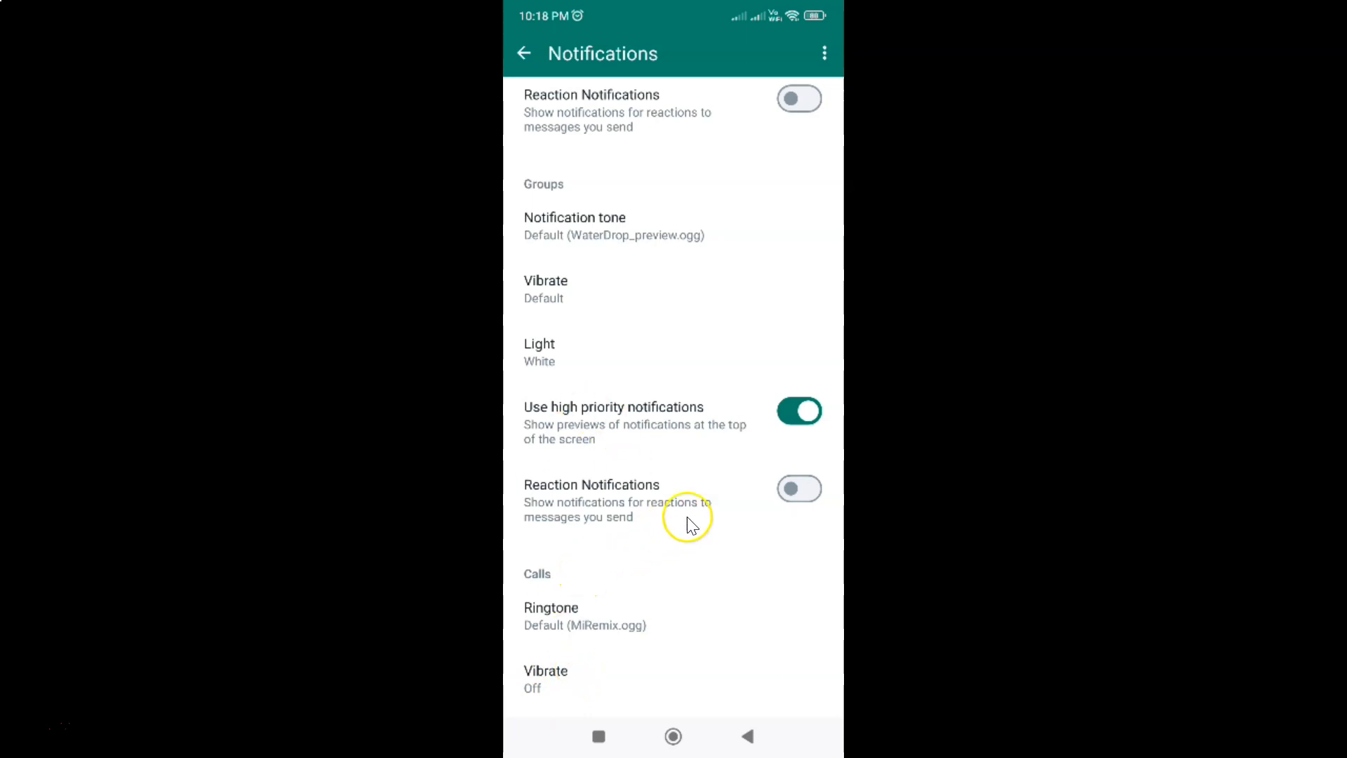
mouse_move(727, 506)
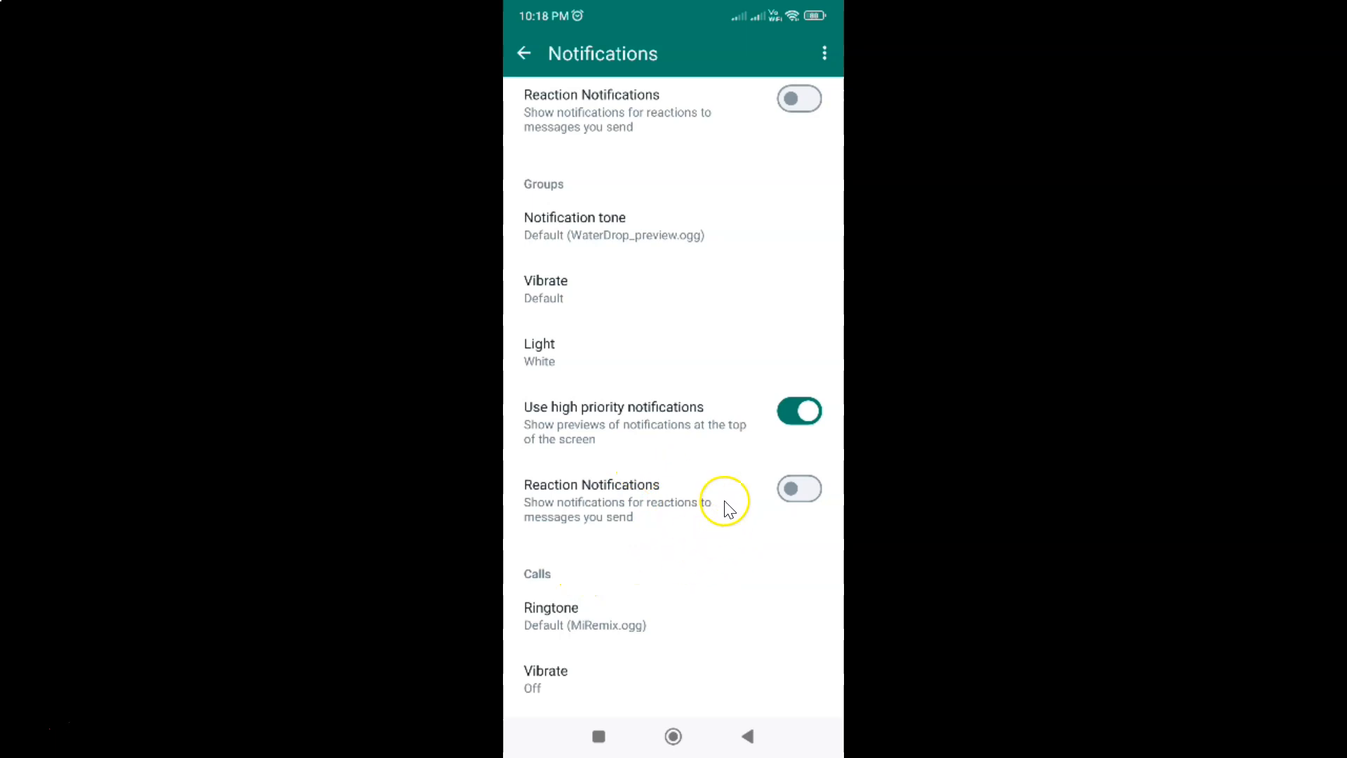
mouse_move(746, 489)
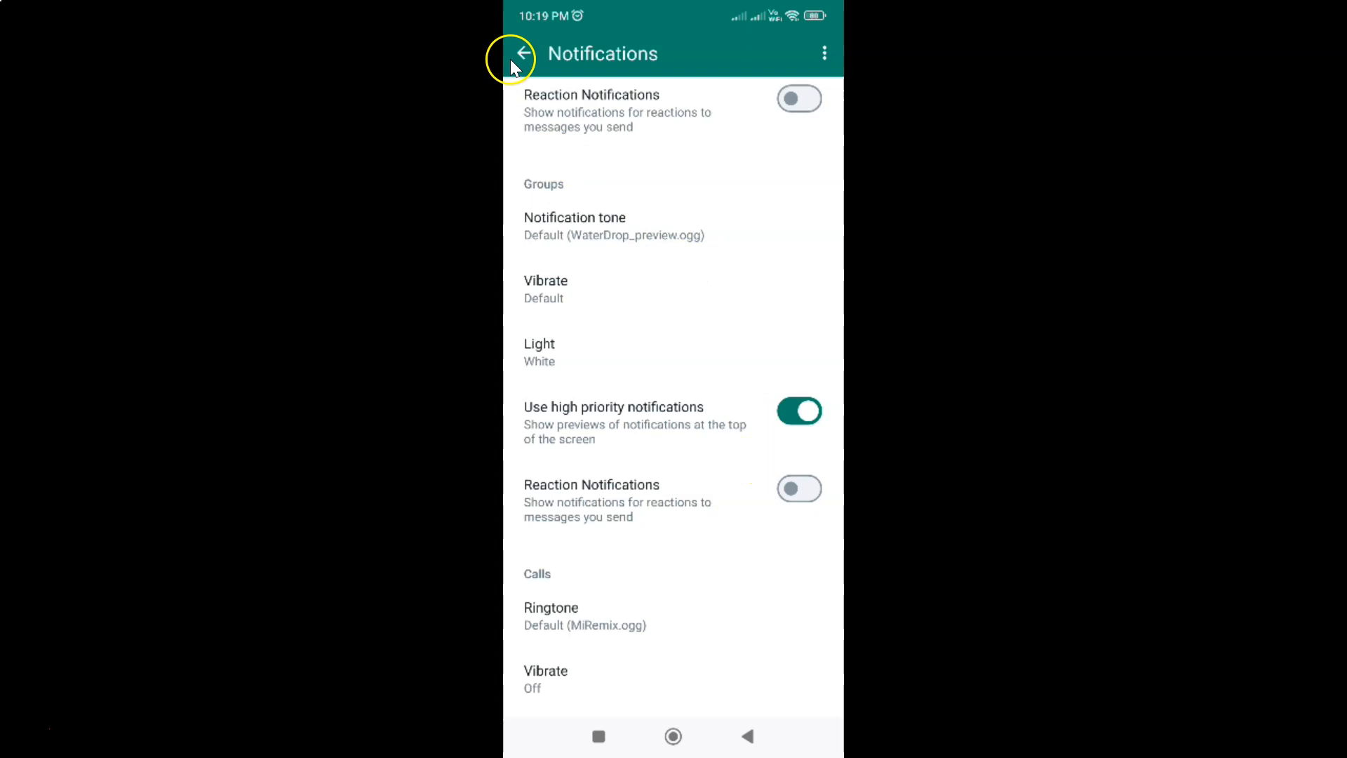
Back out of Notifications settings to the Chats list.
click(525, 53)
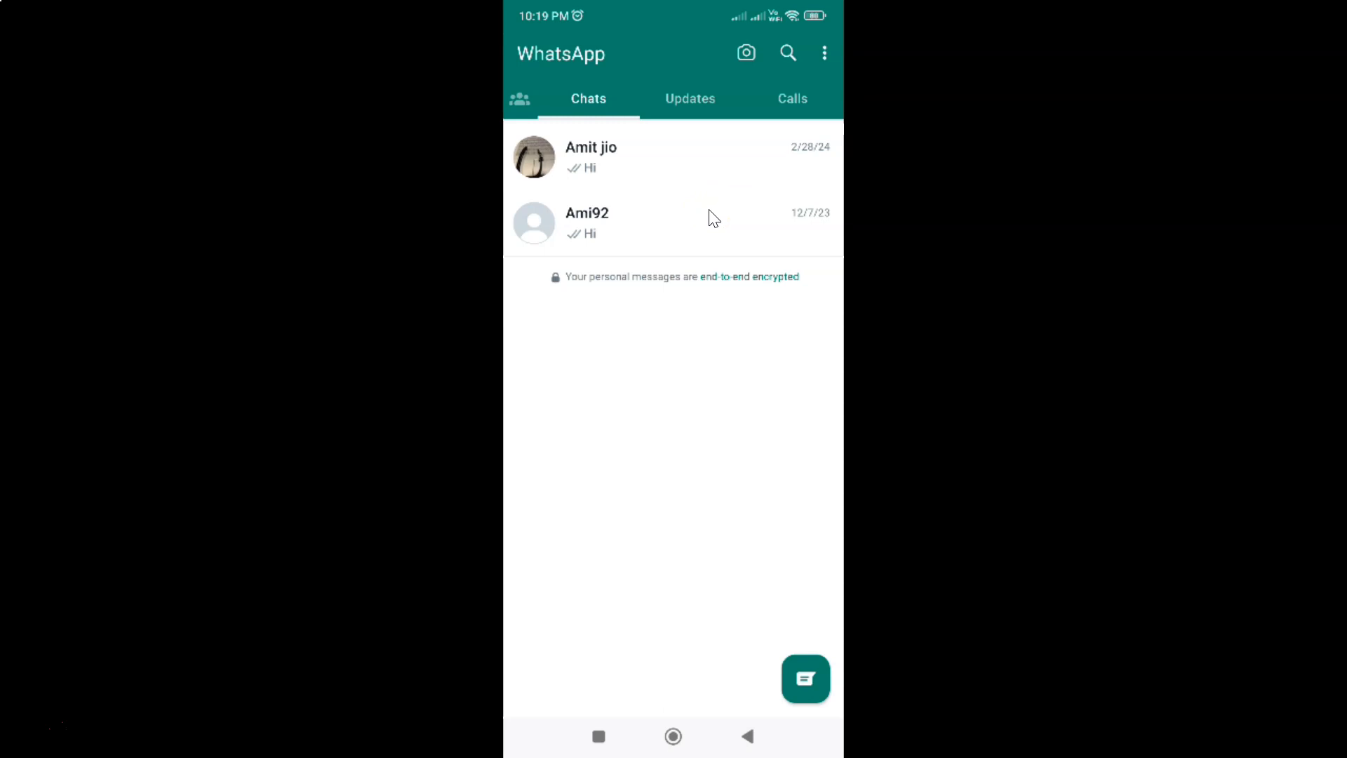
mouse_move(710, 222)
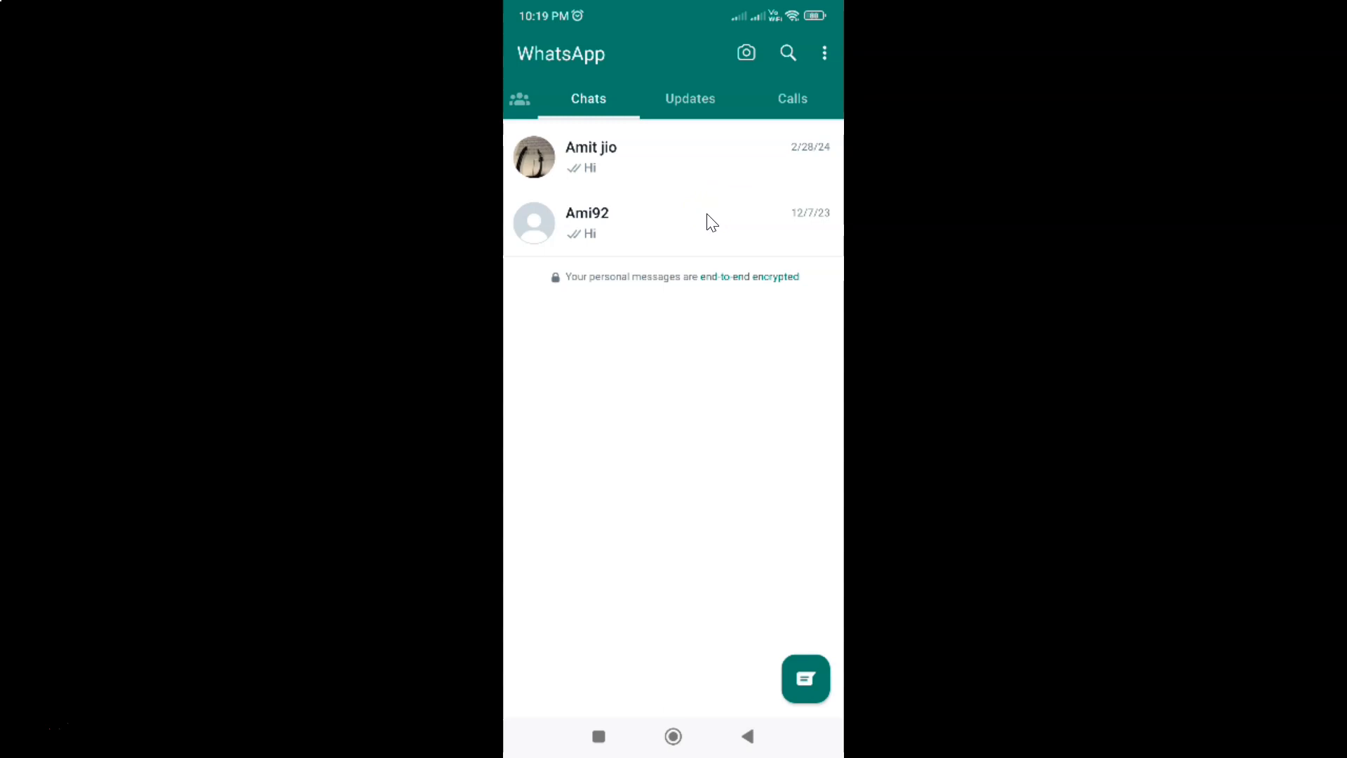